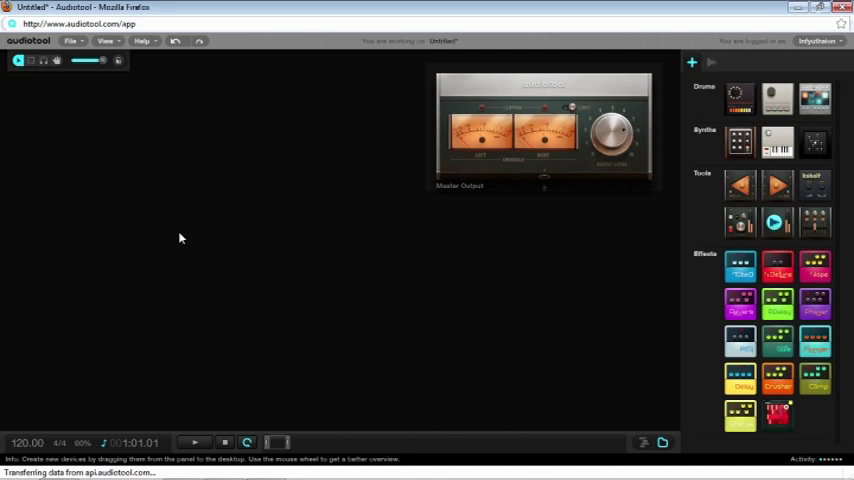
{"action": "mouse_move", "coordinate": [181, 238]}
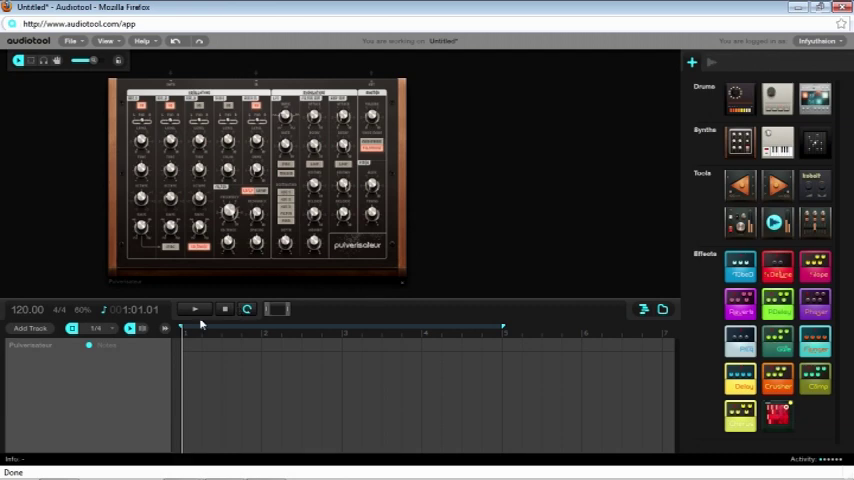
Step: Draw a long sustained note in a new Pulverisateur pattern, then play and stop it
{"action": "left_click_drag", "start_coordinate": [185, 345], "coordinate": [475, 345]}
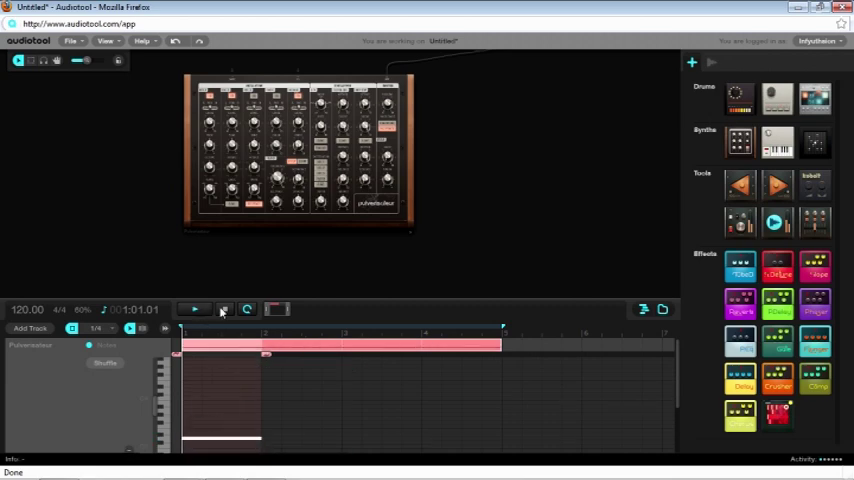
{"action": "left_click", "coordinate": [223, 309]}
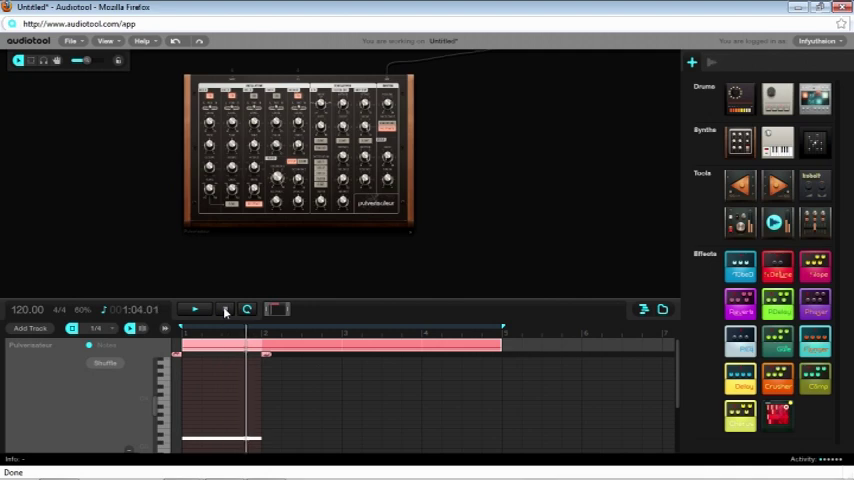
{"action": "left_click", "coordinate": [196, 308]}
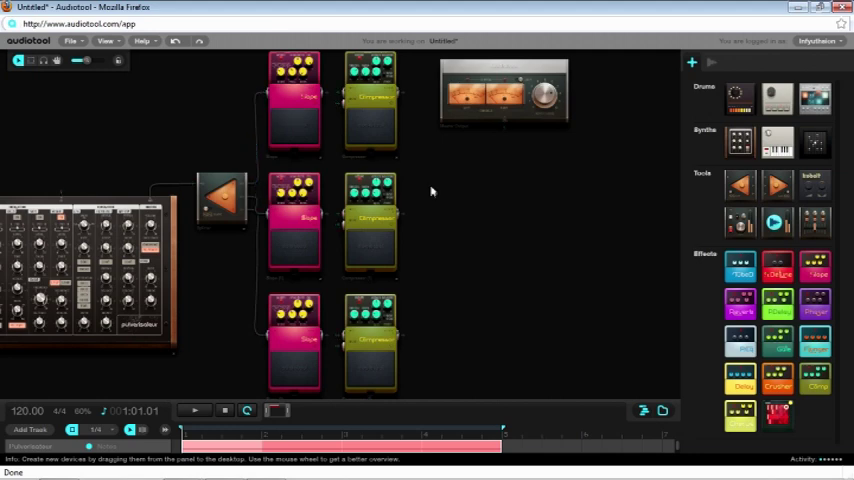
Step: Shift the device layout on the desktop over to make room
{"action": "left_click_drag", "start_coordinate": [432, 191], "coordinate": [362, 191]}
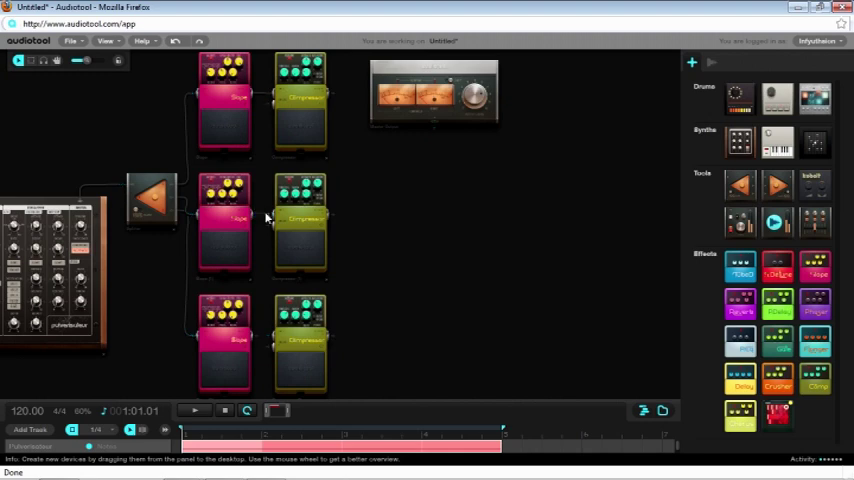
{"action": "mouse_move", "coordinate": [407, 95]}
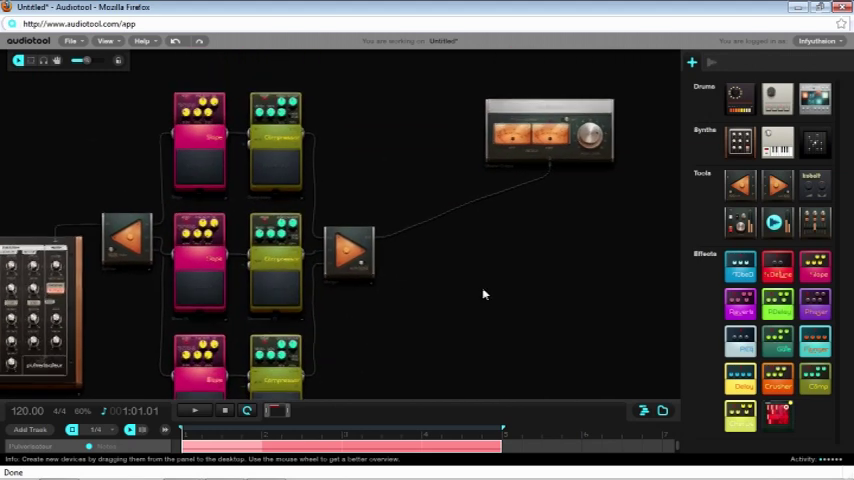
Step: Cable a compressor branch's output into the Merger
{"action": "left_click_drag", "start_coordinate": [548, 133], "coordinate": [393, 178]}
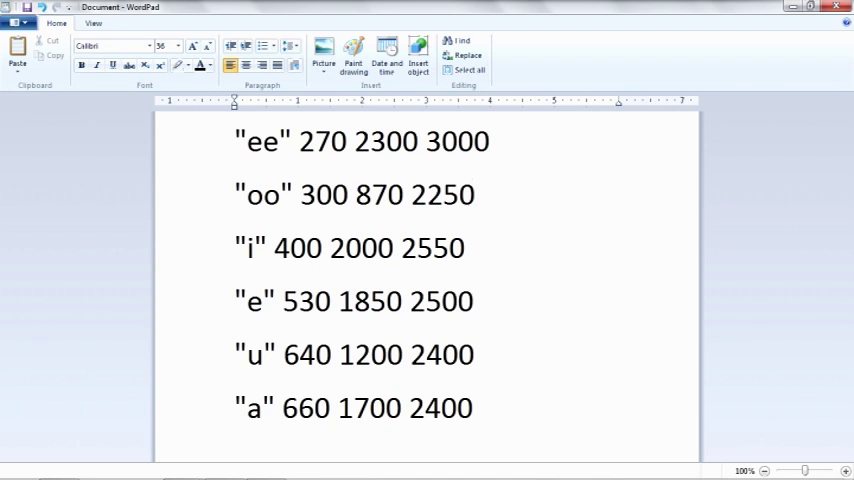
Step: Select the end of the 'oo' line in WordPad's formant table
{"action": "left_click", "coordinate": [472, 194]}
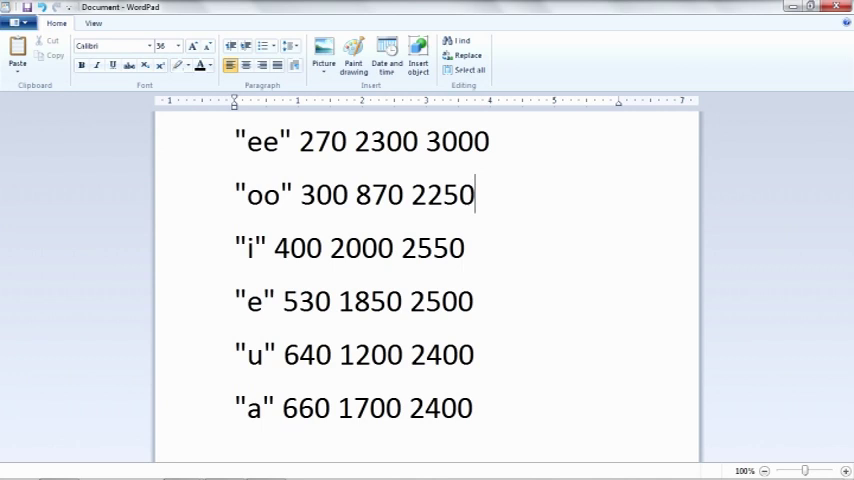
{"action": "mouse_move", "coordinate": [223, 200]}
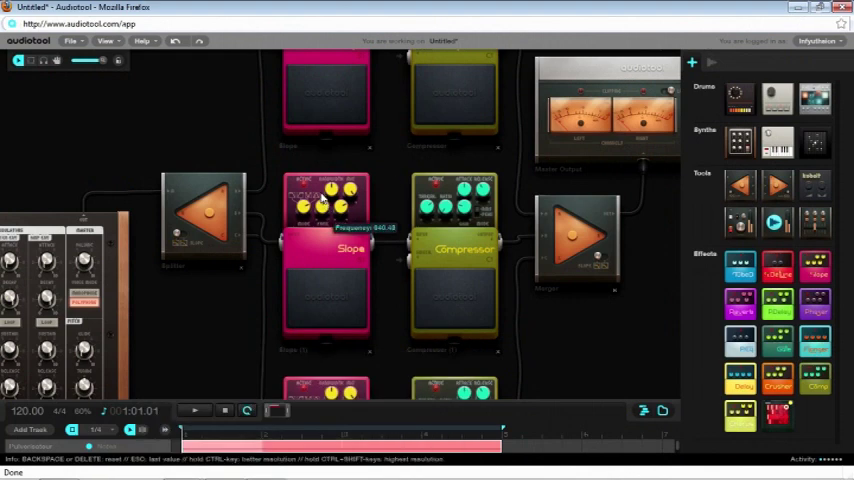
Step: Adjust the middle Slope's Frequency knob from about 774 up to about 847
{"action": "left_click_drag", "start_coordinate": [325, 200], "coordinate": [325, 215]}
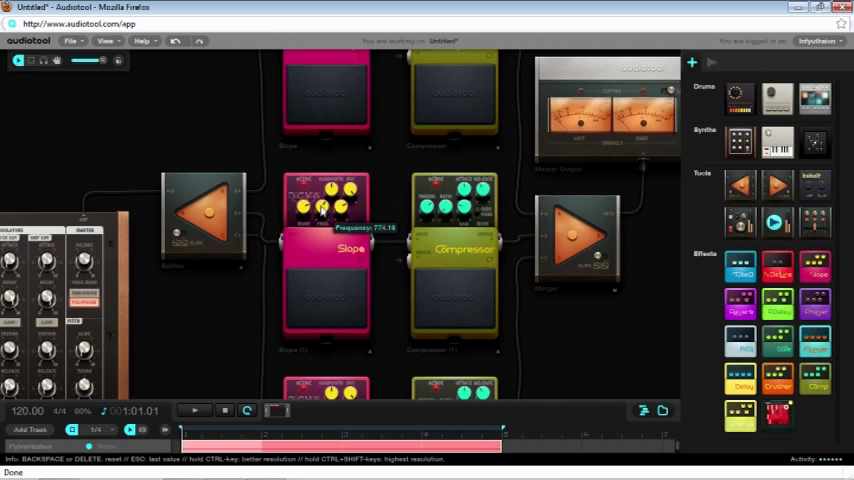
{"action": "left_click_drag", "start_coordinate": [325, 205], "coordinate": [327, 200]}
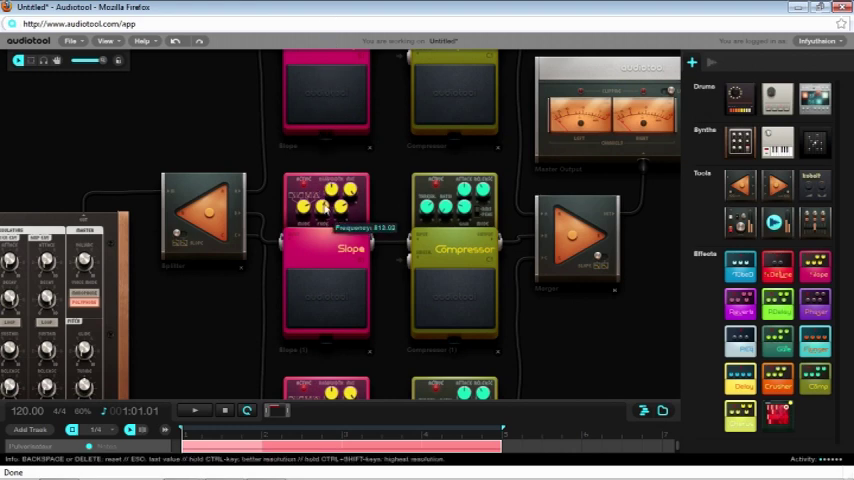
{"action": "left_click_drag", "start_coordinate": [325, 205], "coordinate": [328, 200]}
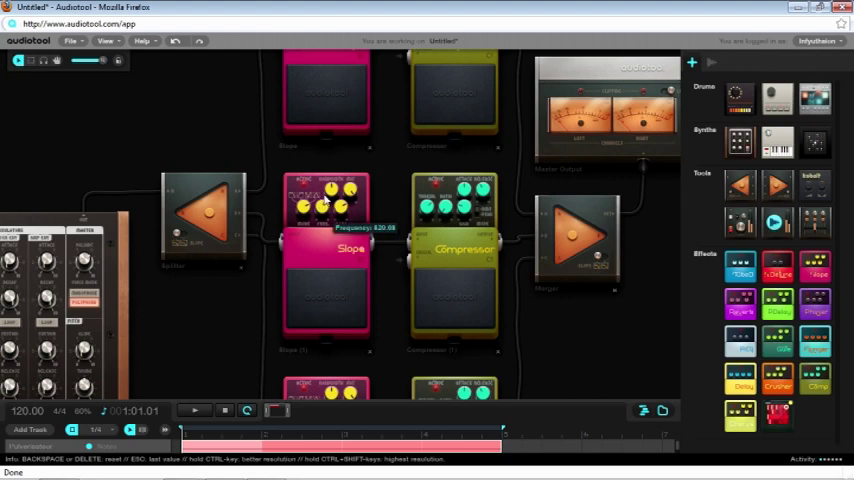
{"action": "left_click_drag", "start_coordinate": [328, 198], "coordinate": [330, 180]}
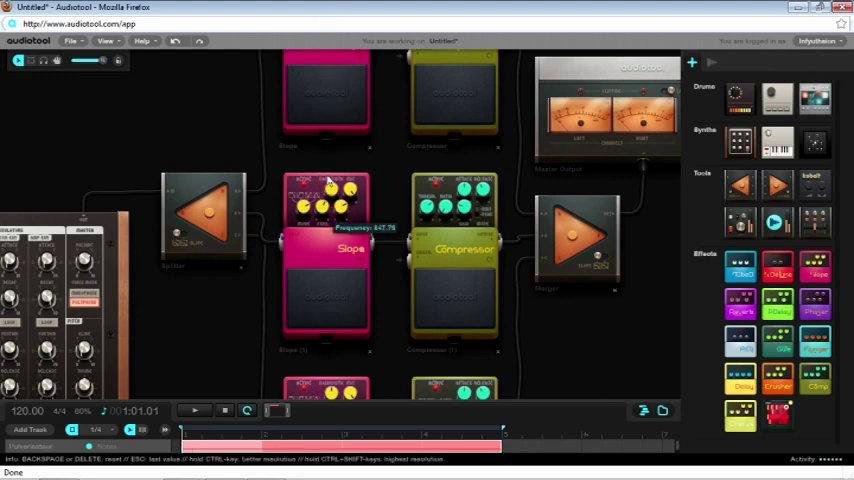